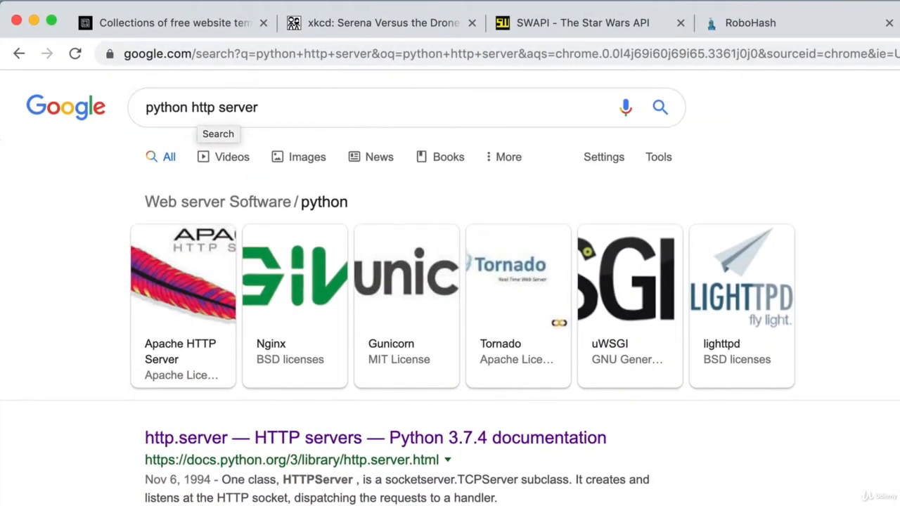
- Open the 'http.server — HTTP servers' result, read through the page highlighting HTTPServer, and return to top
scroll("down", 3)
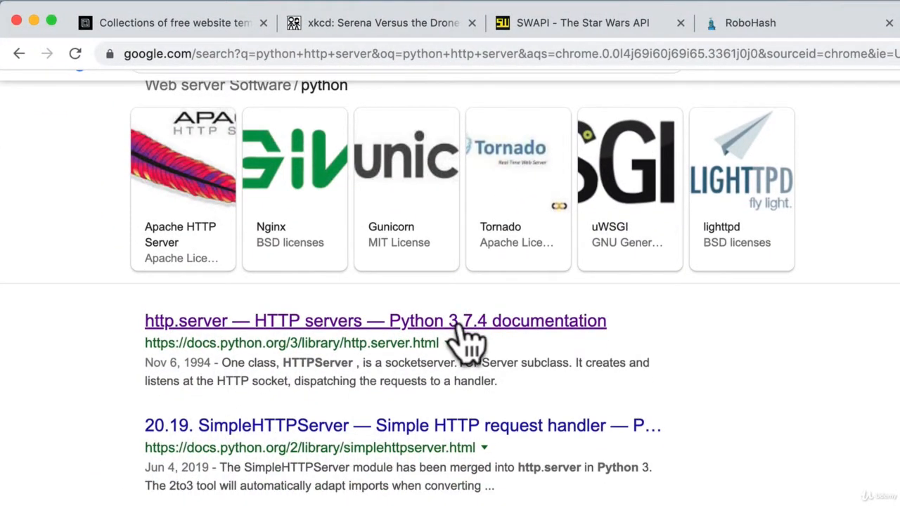
left_click(375, 321)
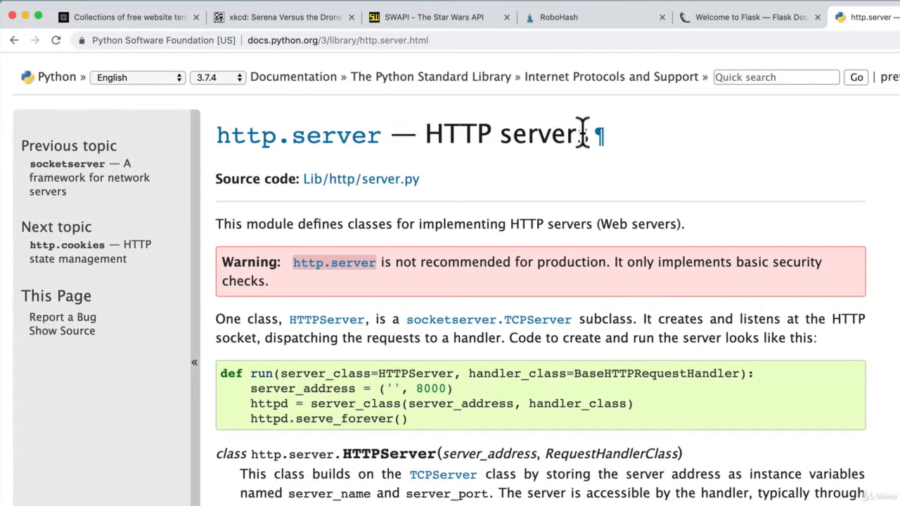
mouse_move(547, 275)
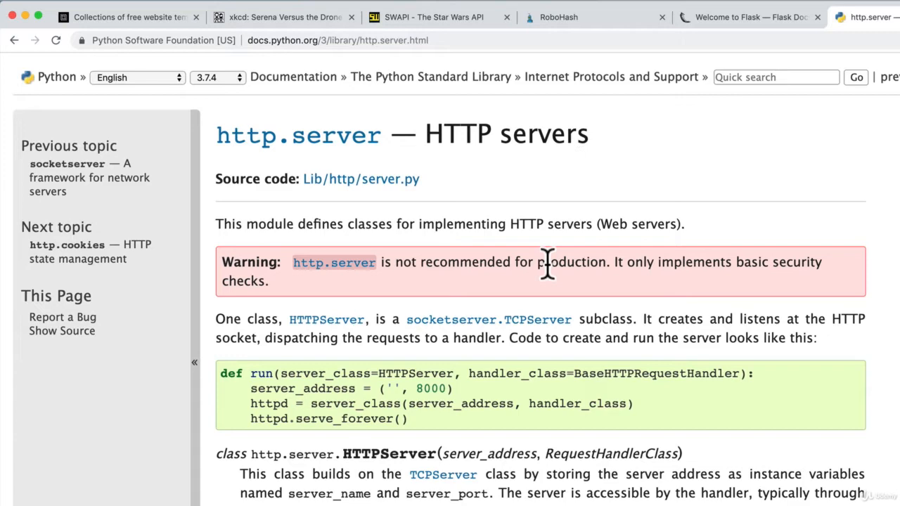
scroll("down", 3)
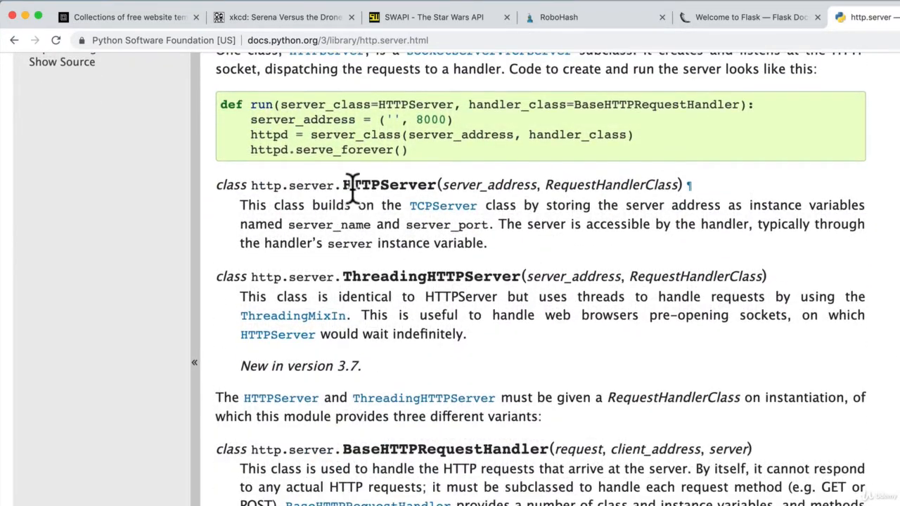
mouse_move(492, 196)
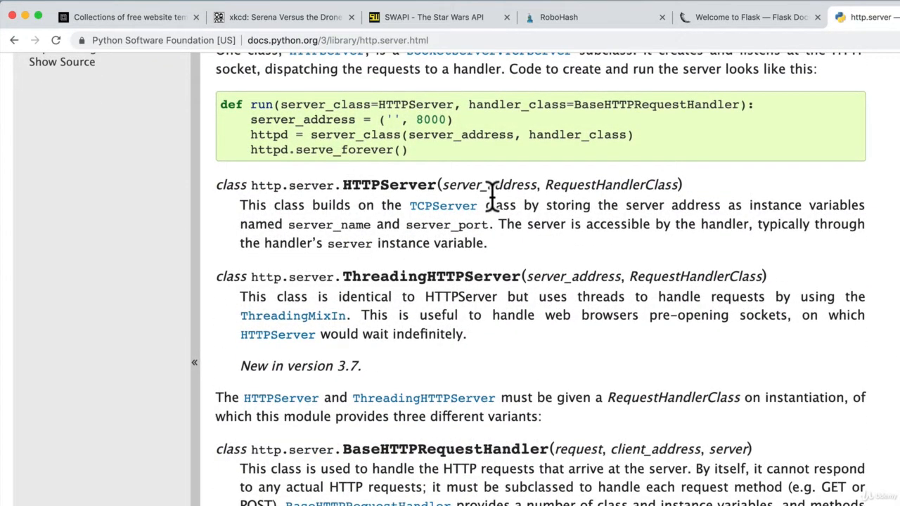
mouse_move(288, 185)
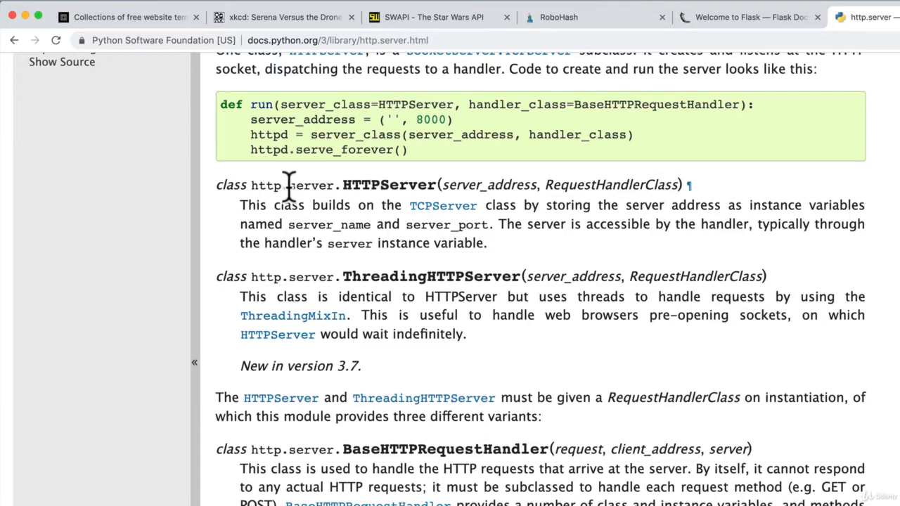
left_click_drag(287, 185, 492, 185)
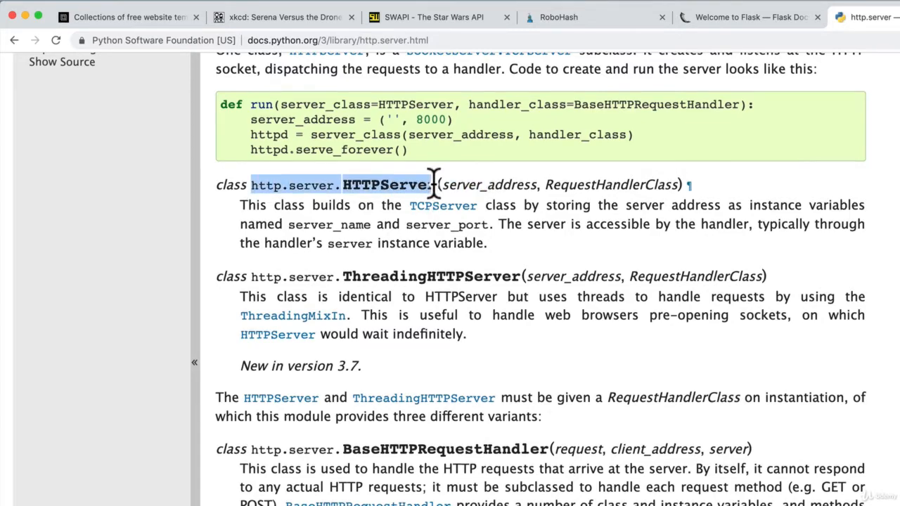
scroll("down", 3)
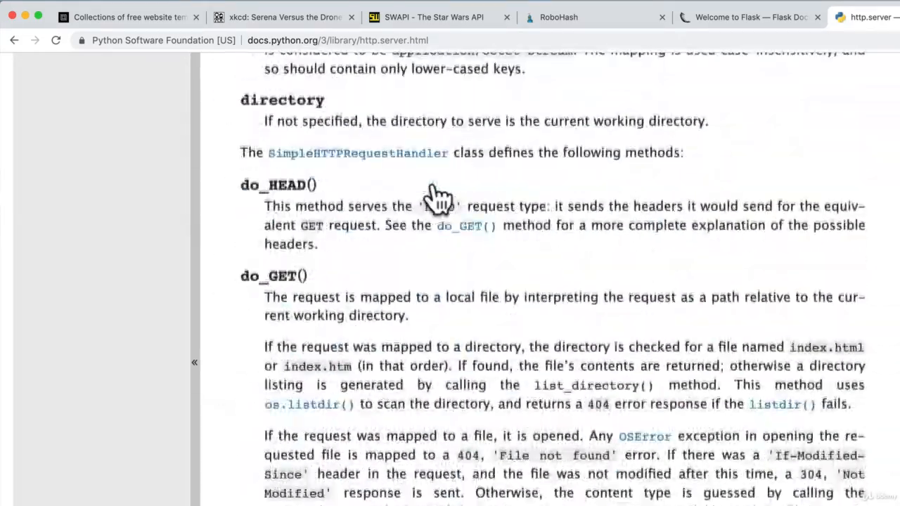
scroll("down", 3)
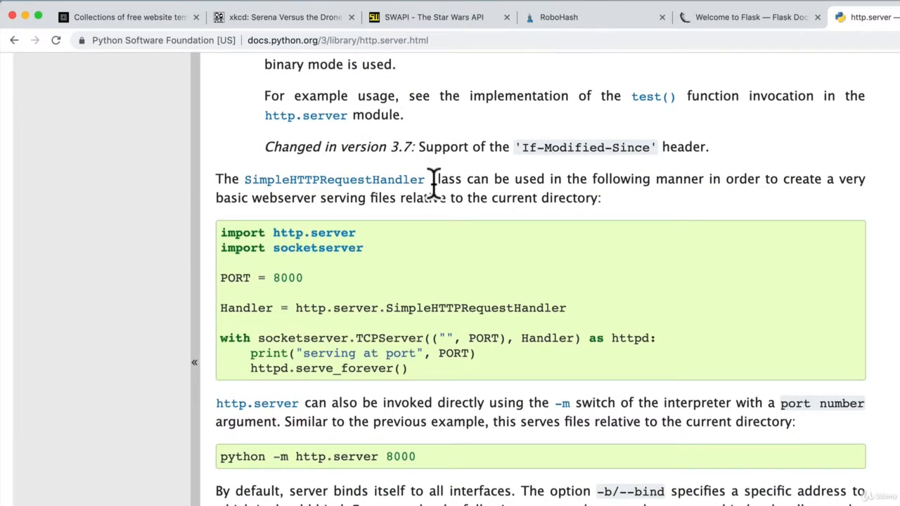
left_click_drag(220, 278, 408, 368)
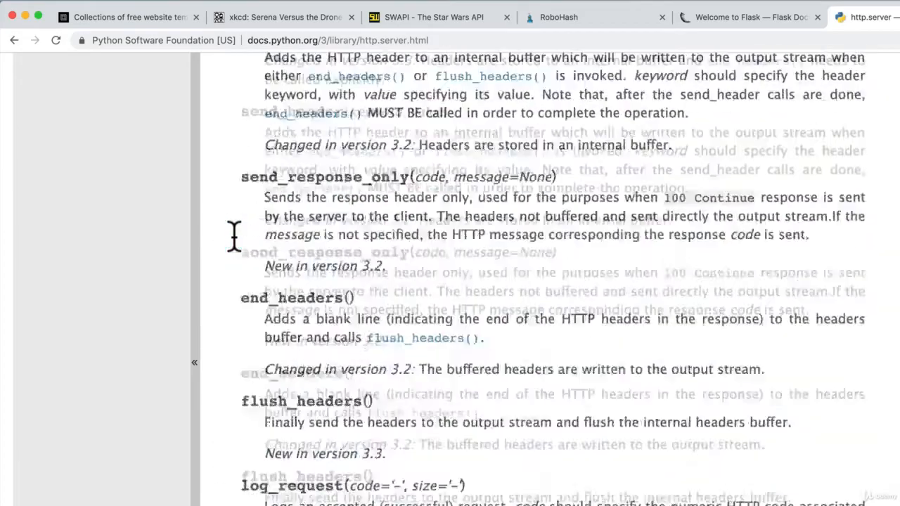
scroll("up", 3)
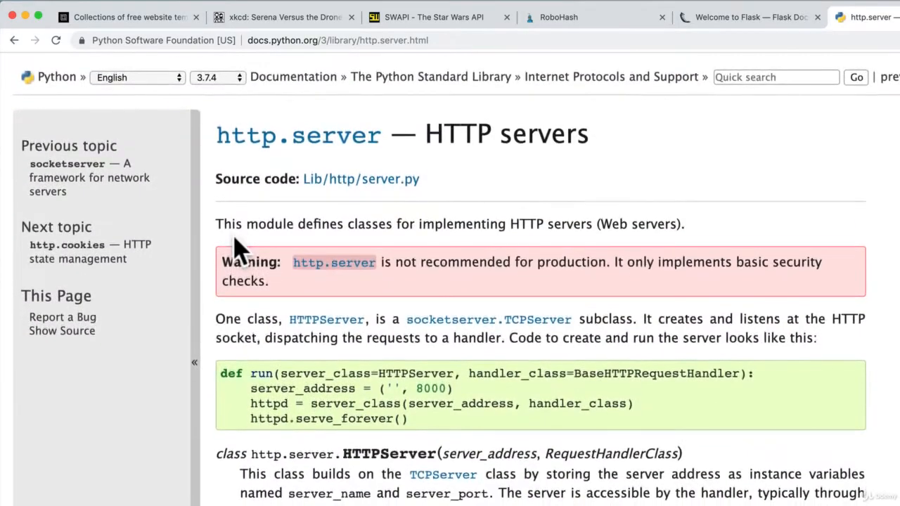
mouse_move(334, 262)
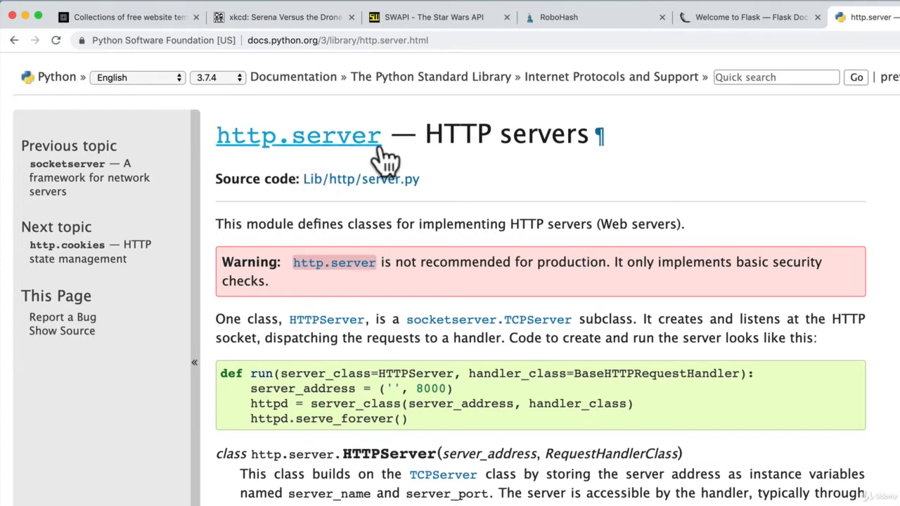
mouse_move(387, 158)
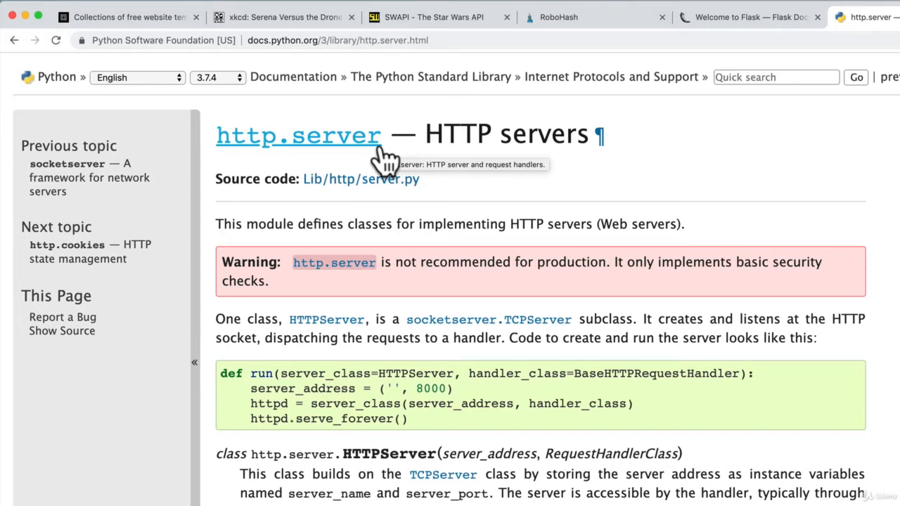
mouse_move(386, 162)
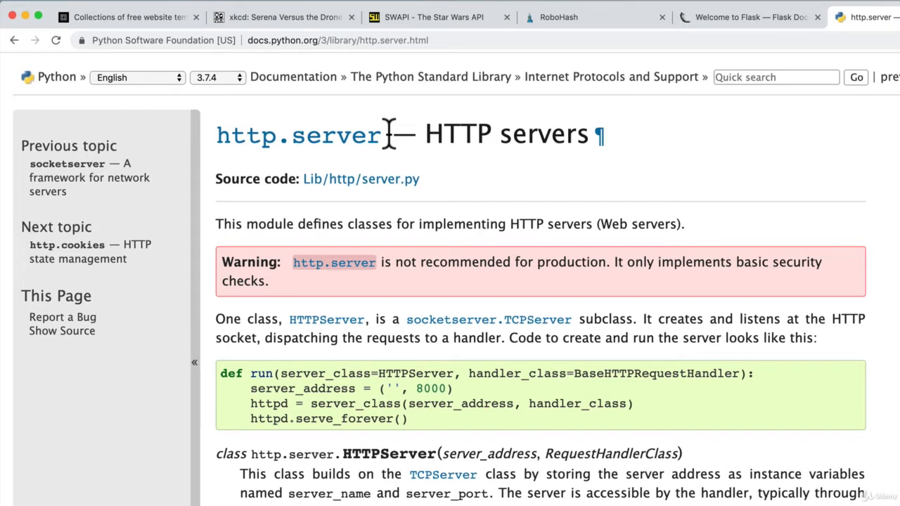
mouse_move(302, 292)
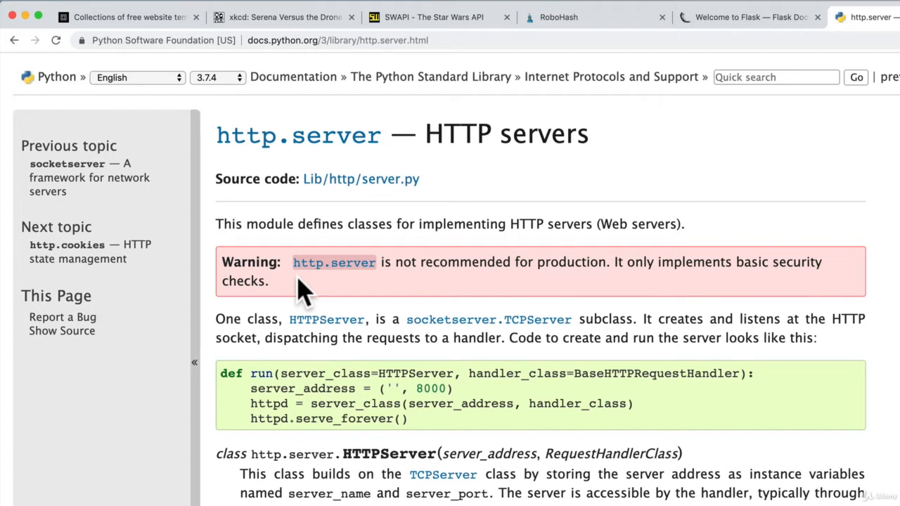
mouse_move(798, 265)
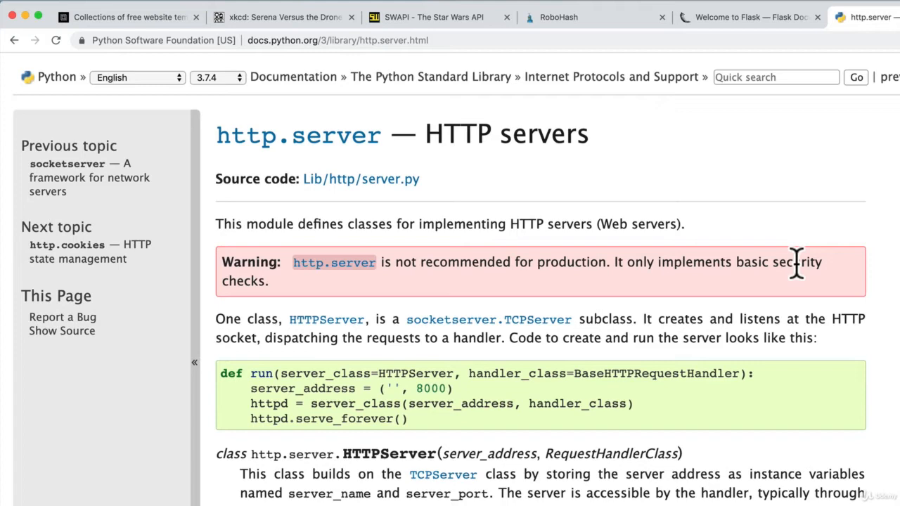
- Switch to the Flask docs tab, check the http.server tab, then return to Flask
left_click(738, 17)
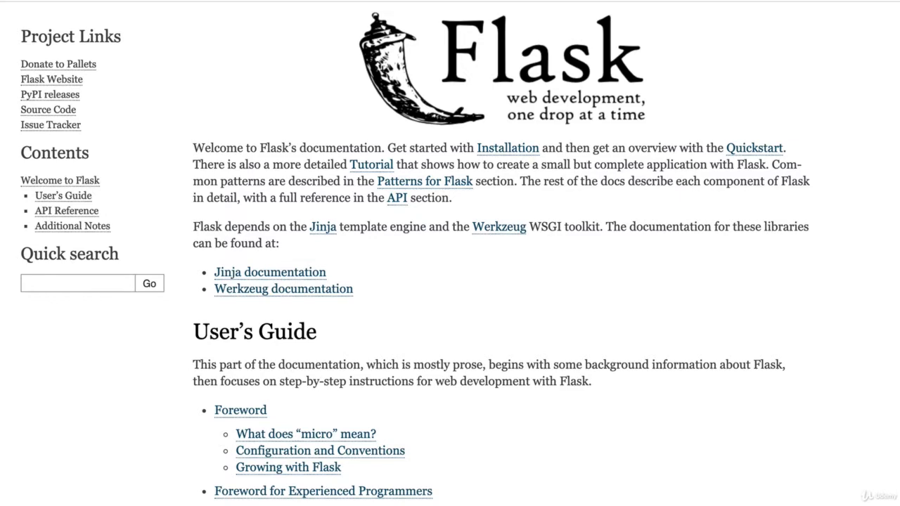
mouse_move(617, 21)
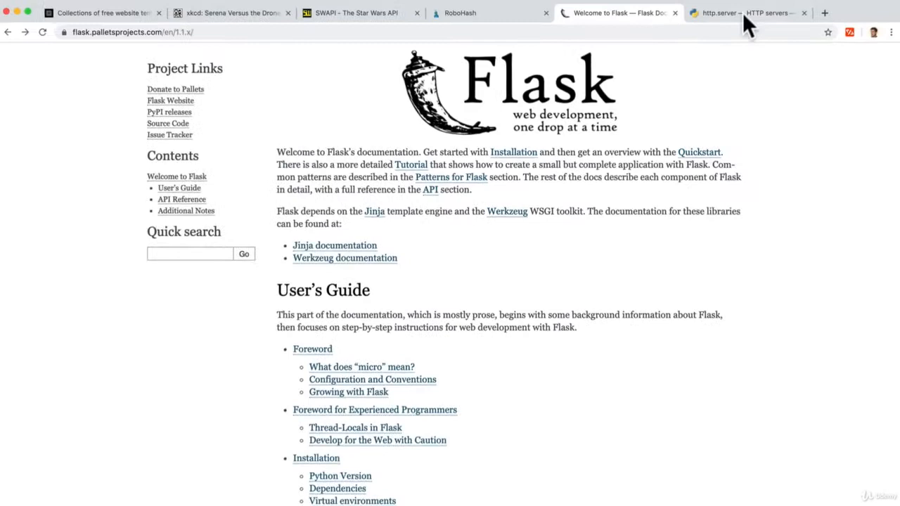
left_click(731, 13)
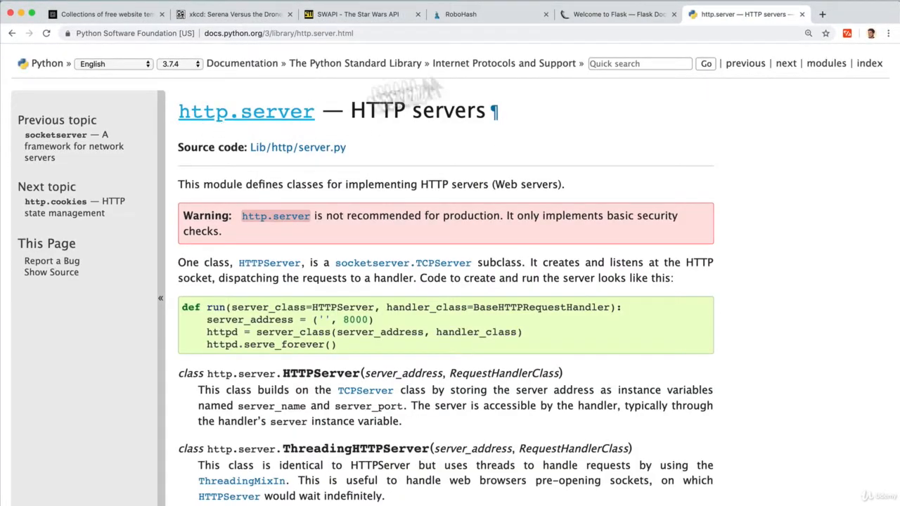
left_click(617, 14)
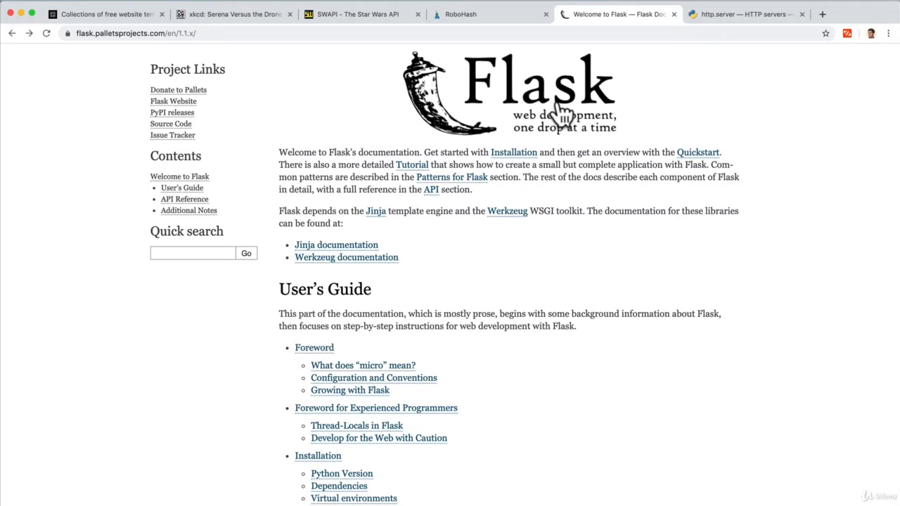
mouse_move(629, 102)
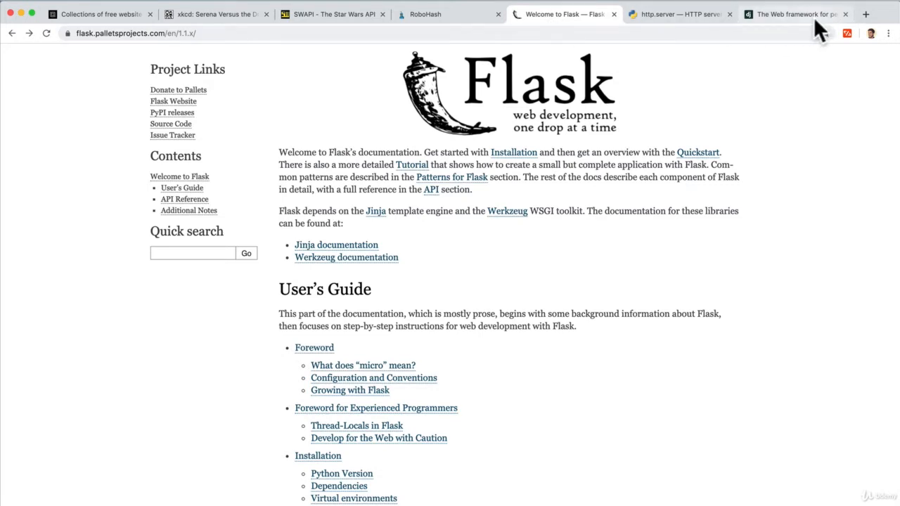
left_click(795, 14)
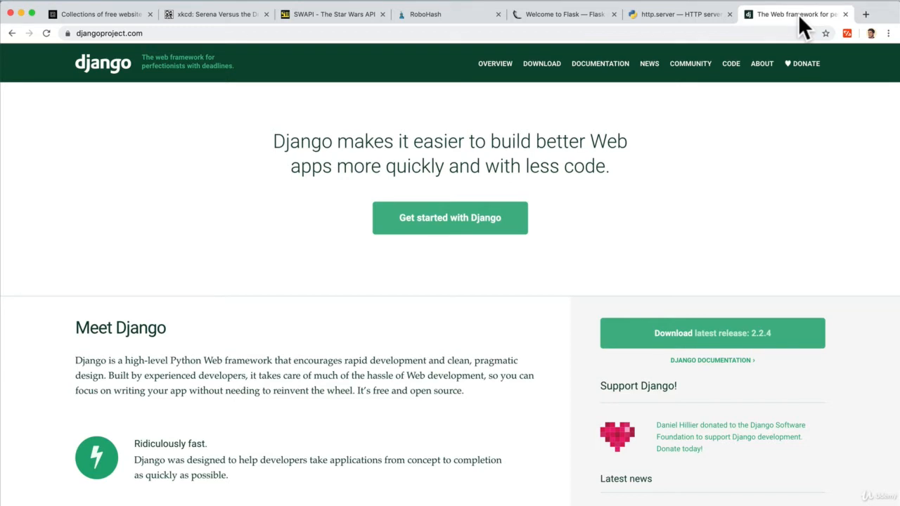
left_click(558, 14)
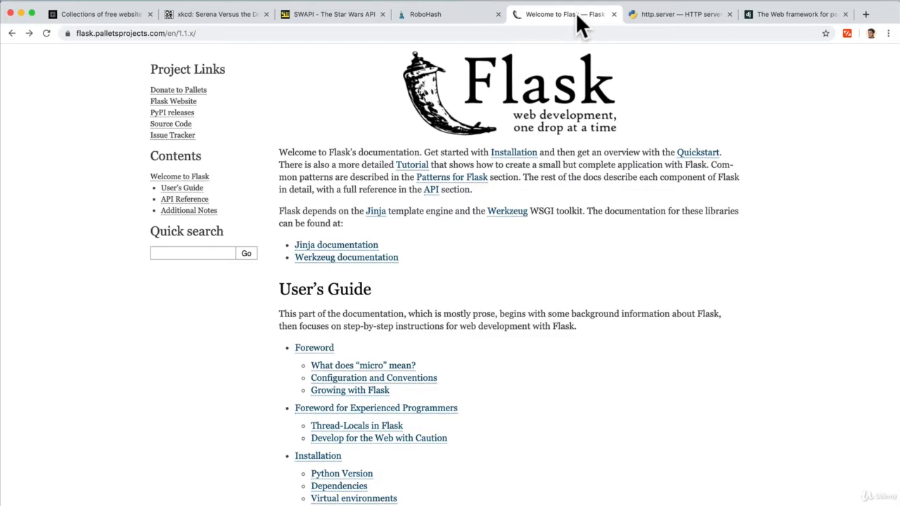
scroll("down", 3)
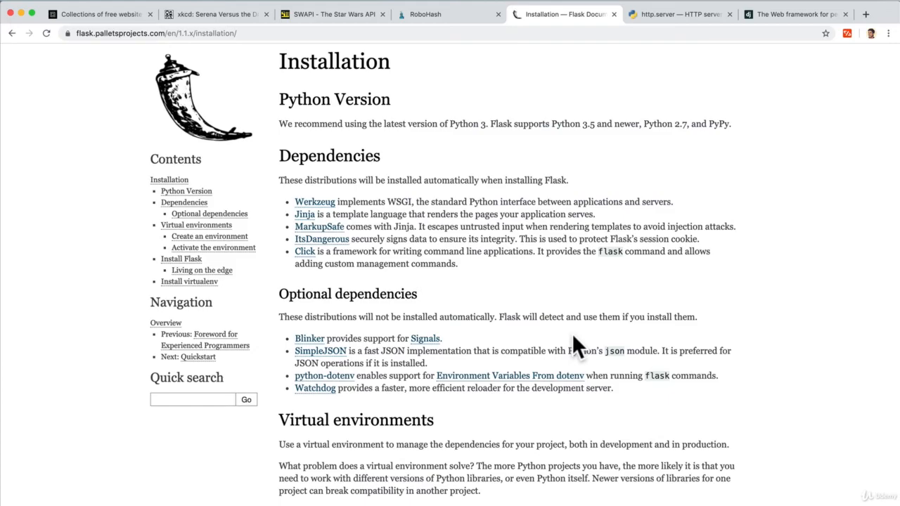
scroll("down", 3)
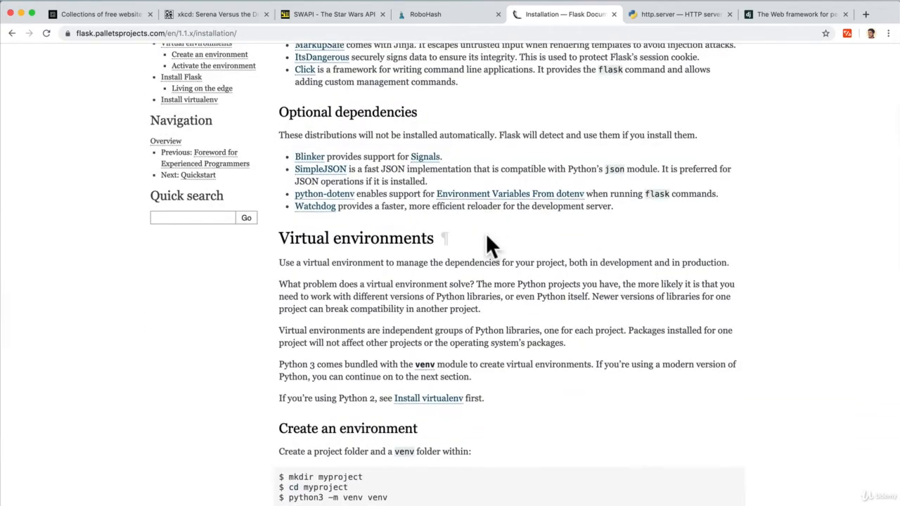
scroll("down", 3)
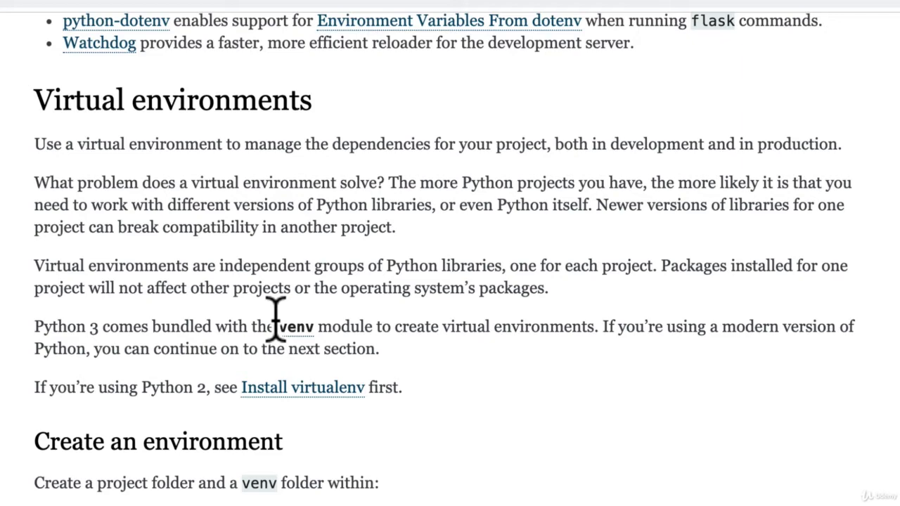
scroll("down", 3)
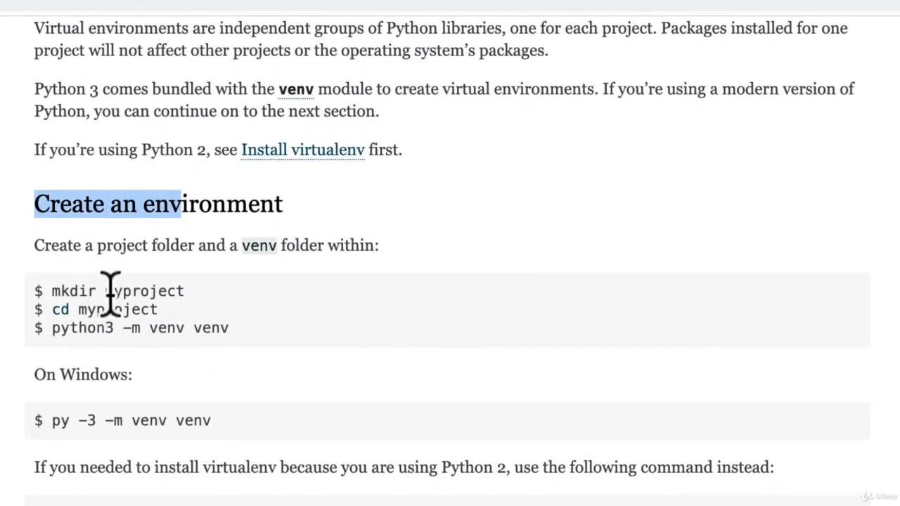
double_click(109, 310)
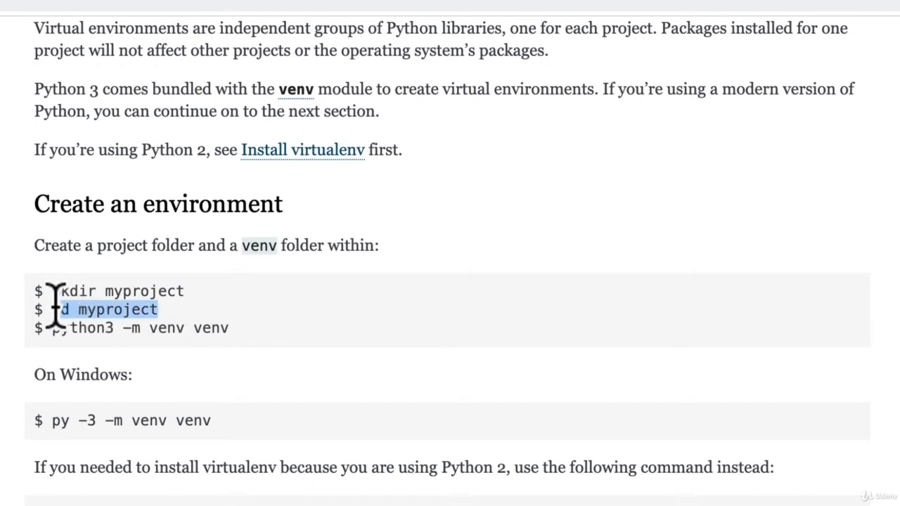
mouse_move(169, 246)
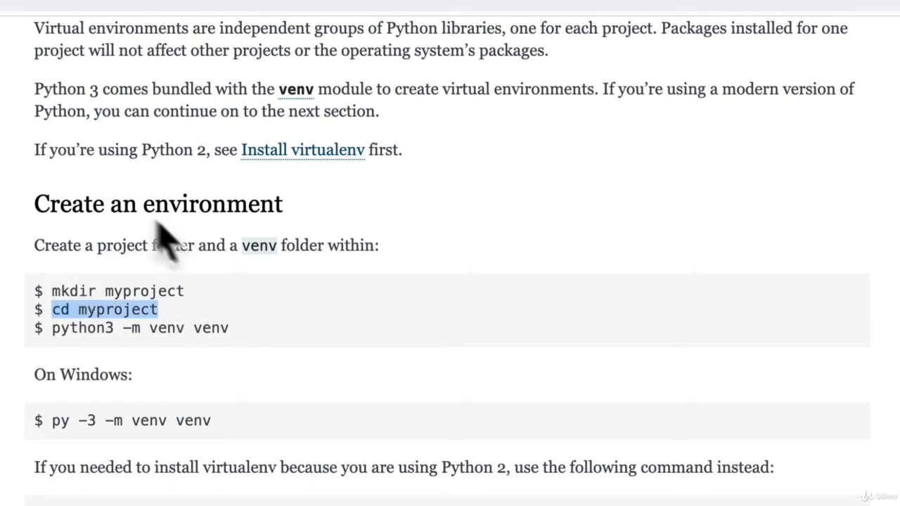
mouse_move(355, 411)
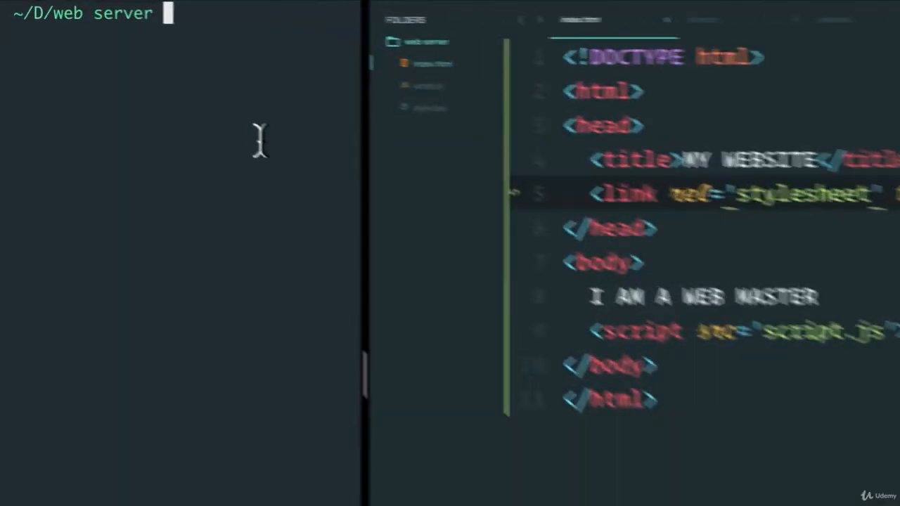
- Create a venv folder with 'python3 -m venv venv' and inspect its contents in Sublime's sidebar
type("python3 -m venv venv")
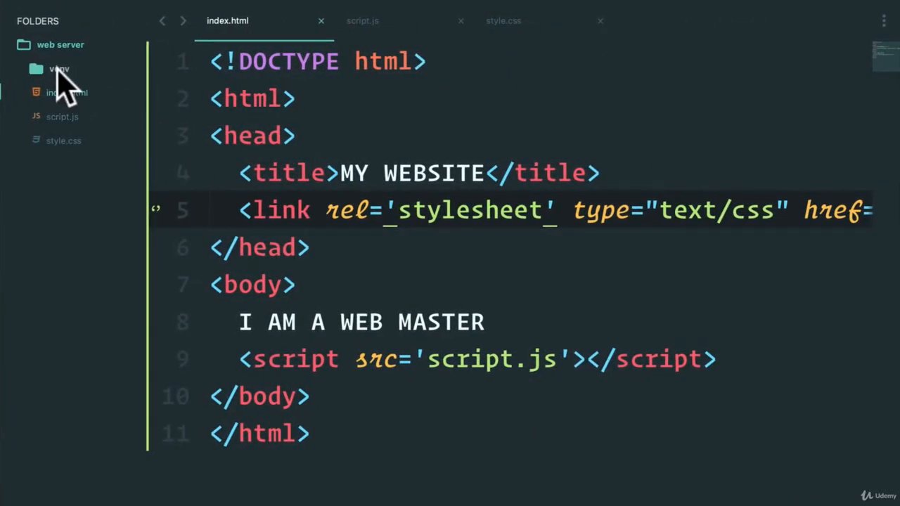
left_click(59, 68)
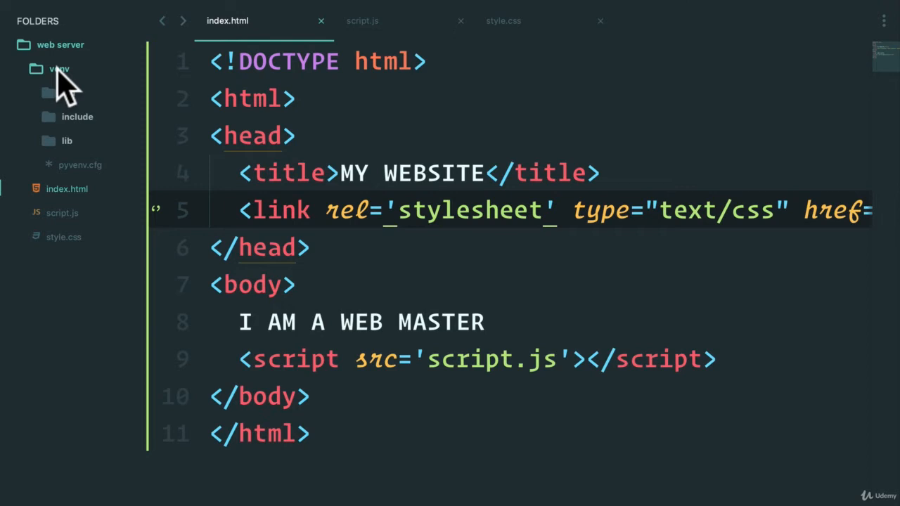
left_click(442, 210)
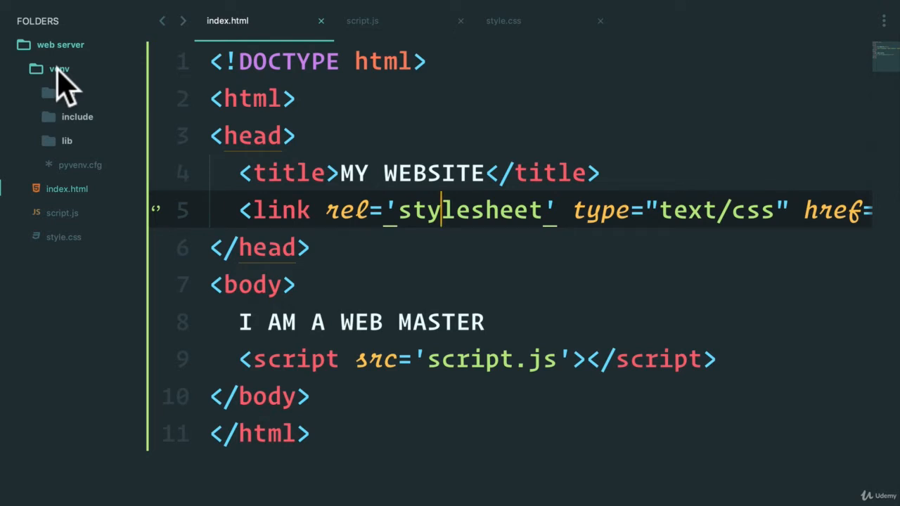
left_click(57, 69)
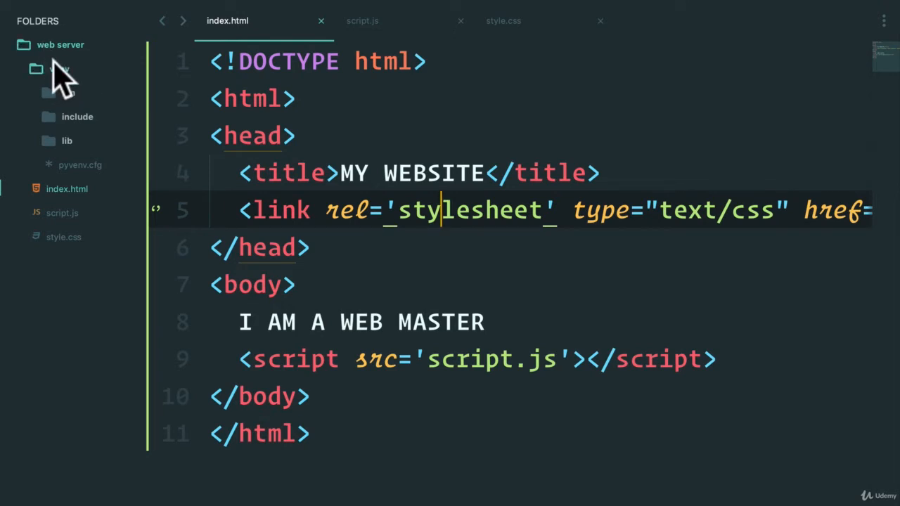
left_click(60, 69)
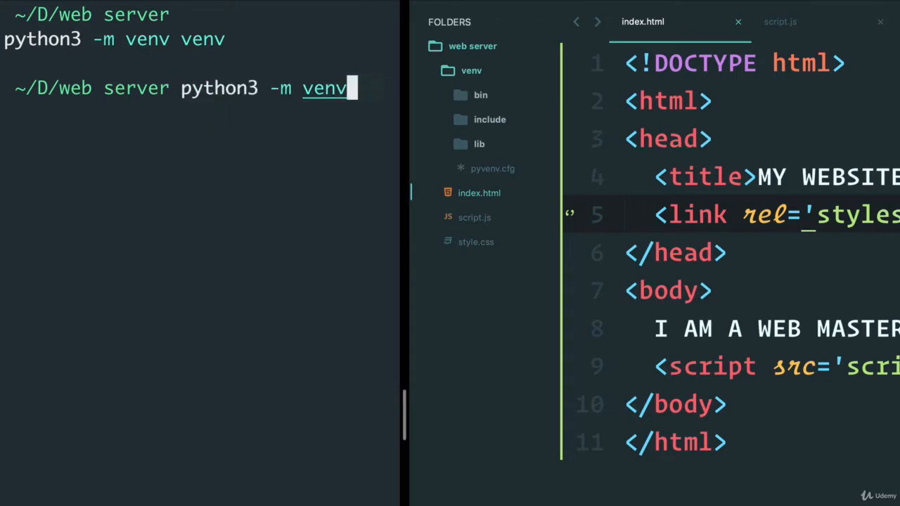
- From Desktop, create the environment directly in the project with 'python3 -m venv web\ server/'
type("clear")
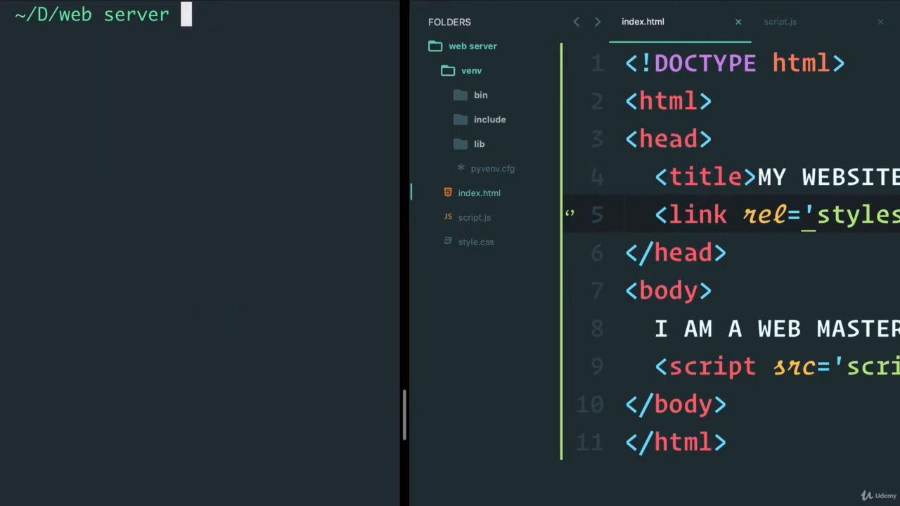
type("cd ..")
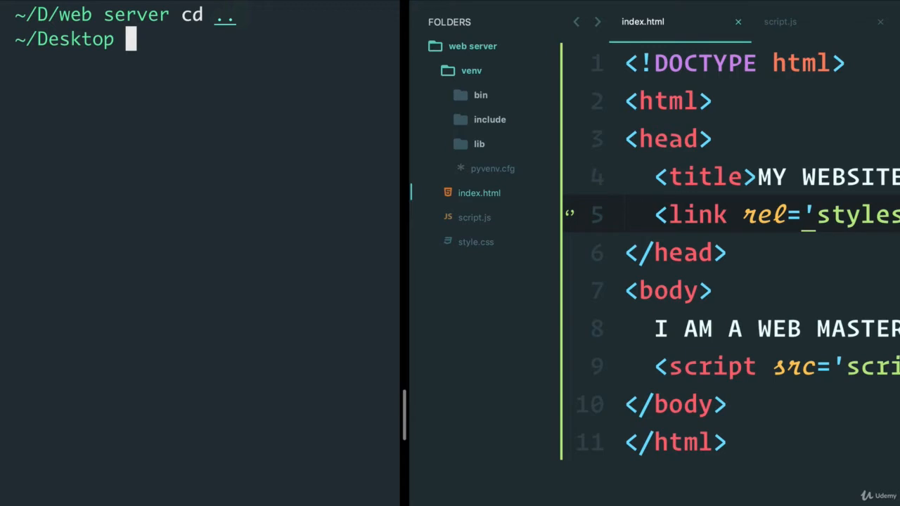
type("python3 -m venv")
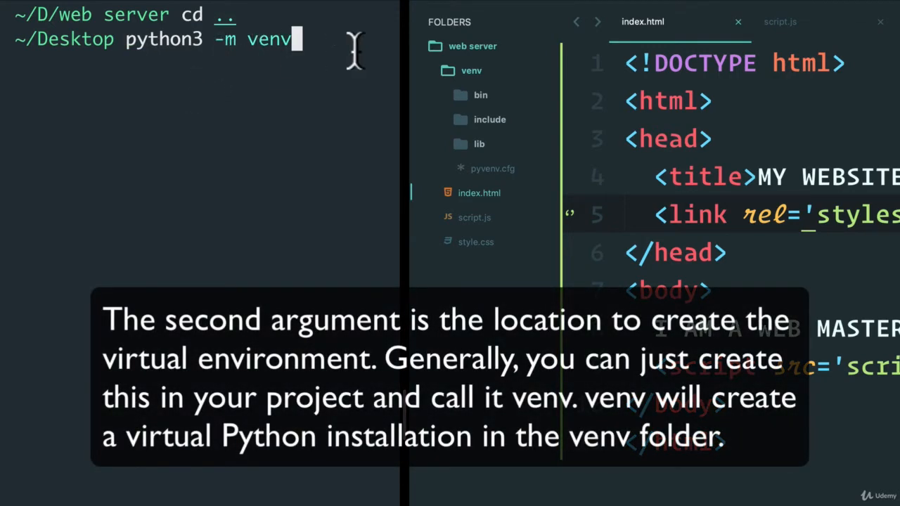
type("web\\ server/")
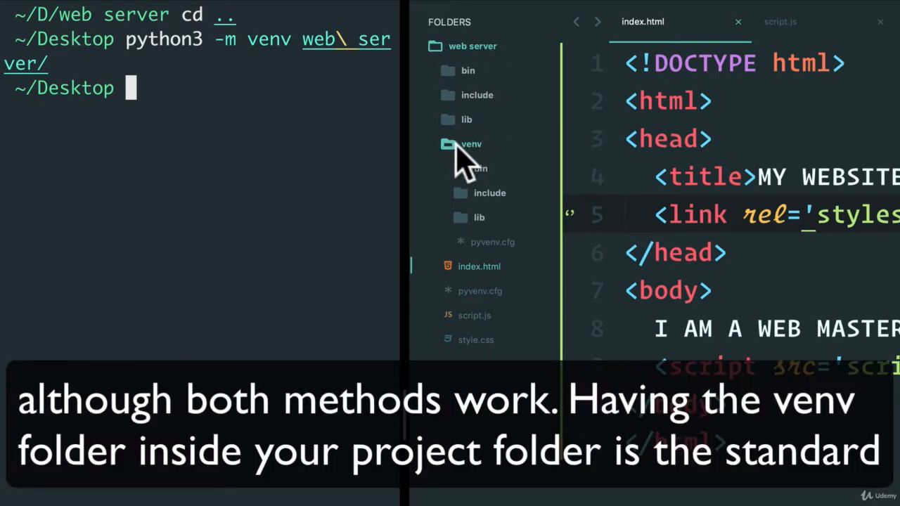
- Delete the duplicate venv folder from the sidebar and confirm with OK
right_click(471, 144)
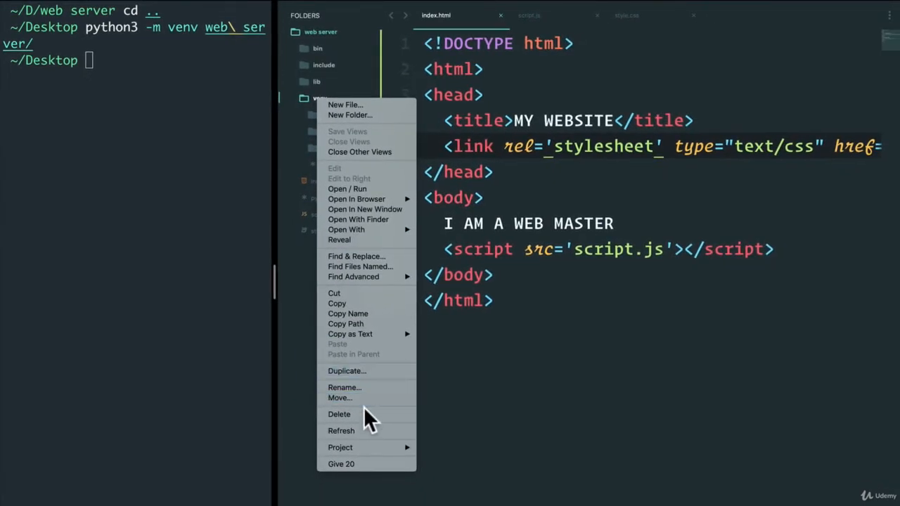
left_click(338, 414)
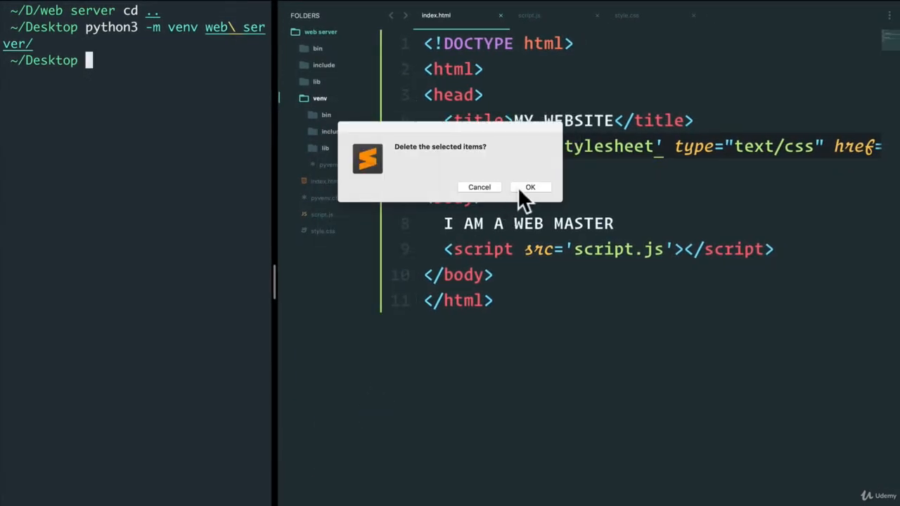
left_click(530, 187)
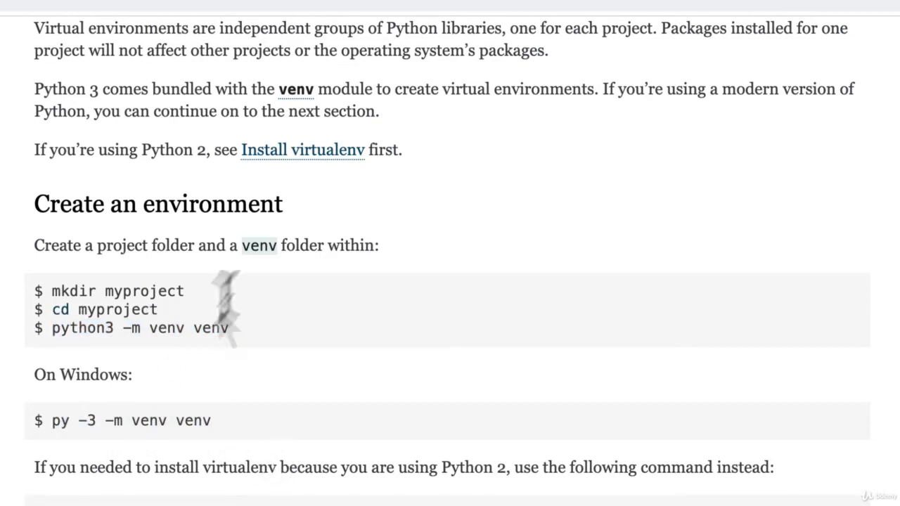
double_click(60, 420)
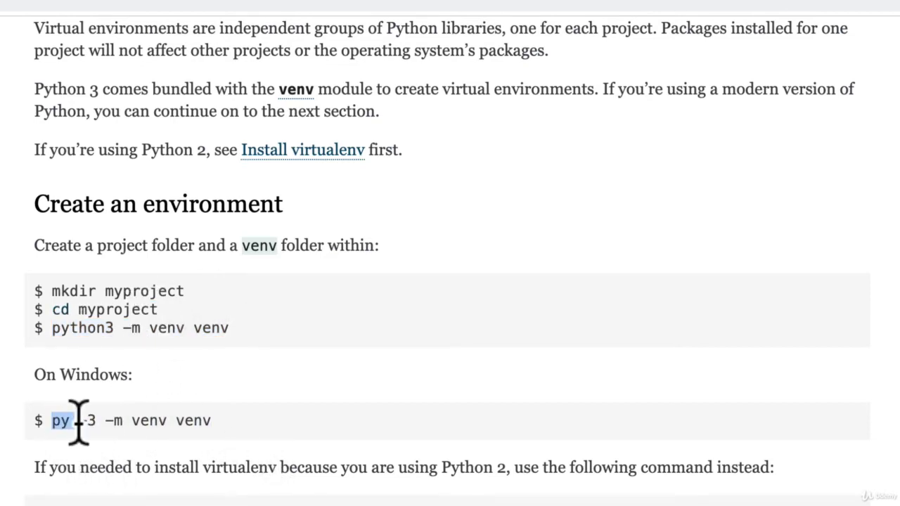
mouse_move(278, 471)
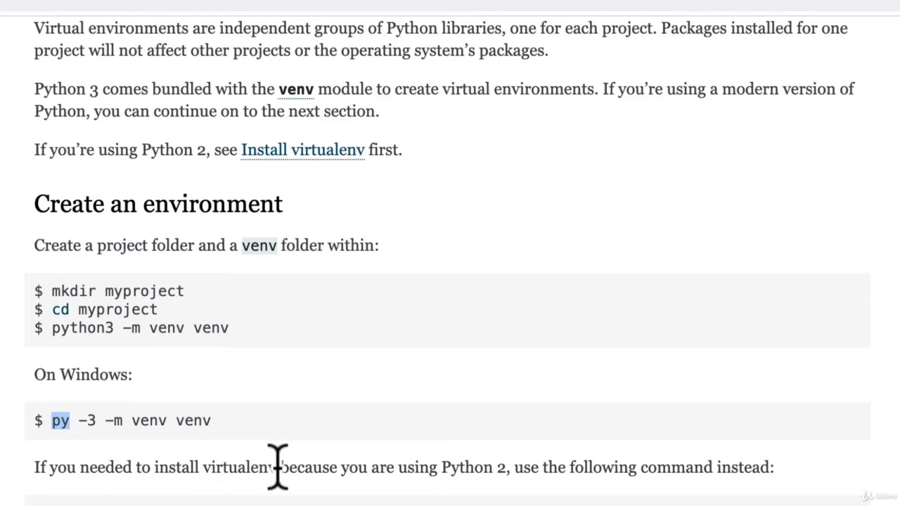
mouse_move(137, 330)
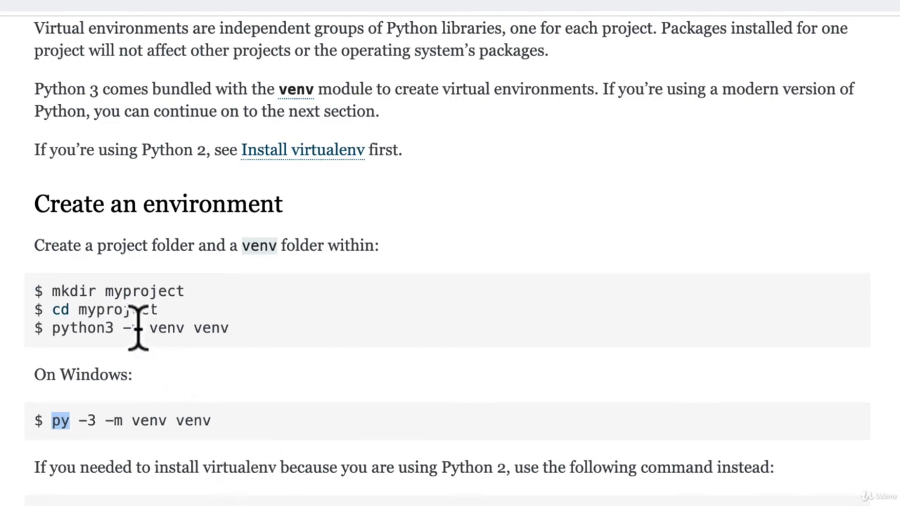
scroll("down", 3)
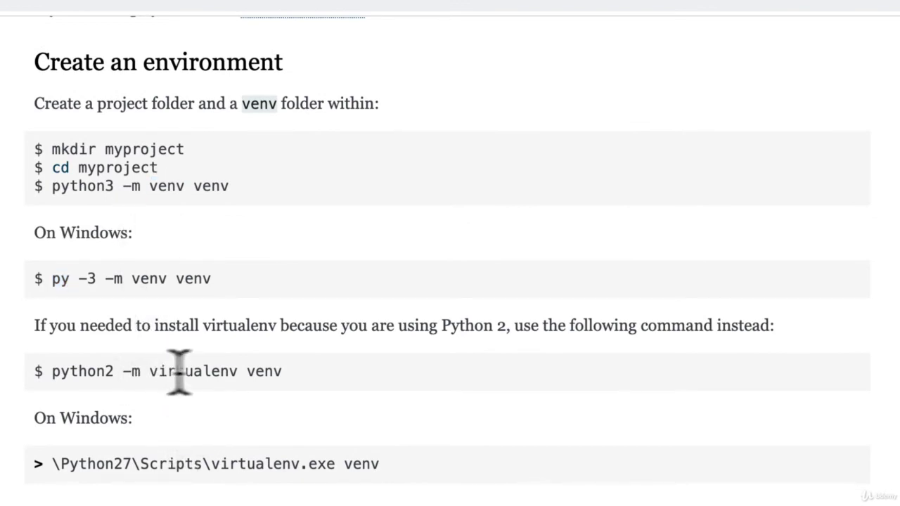
double_click(196, 371)
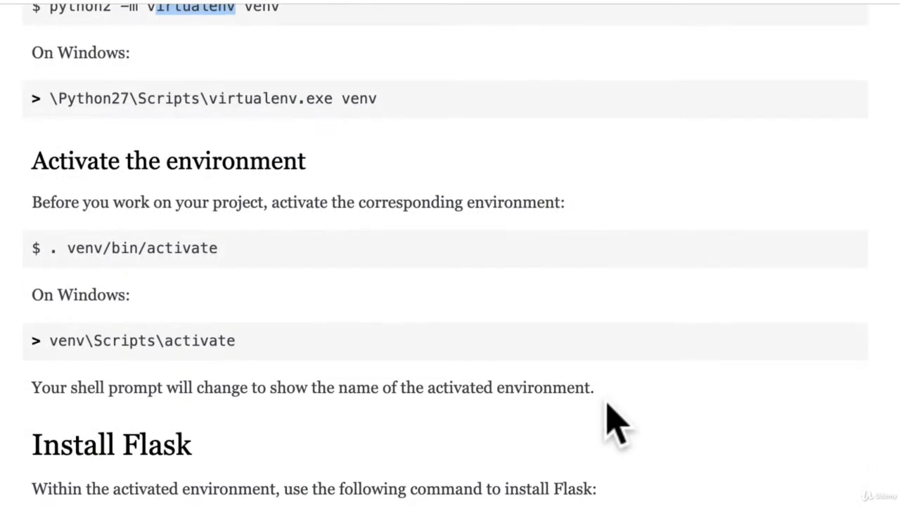
scroll("down", 3)
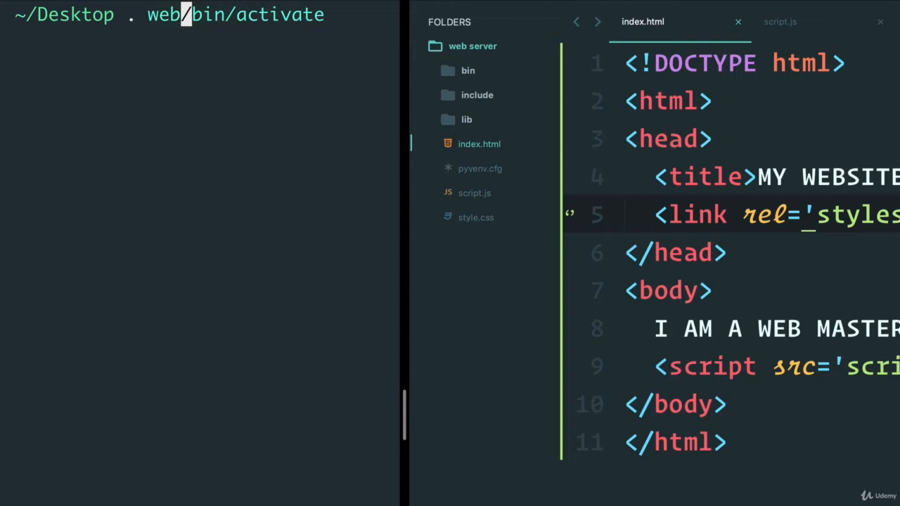
- Fix the command to '. web\ server/bin/activate' and open bin/activate in Sublime
type("\\")
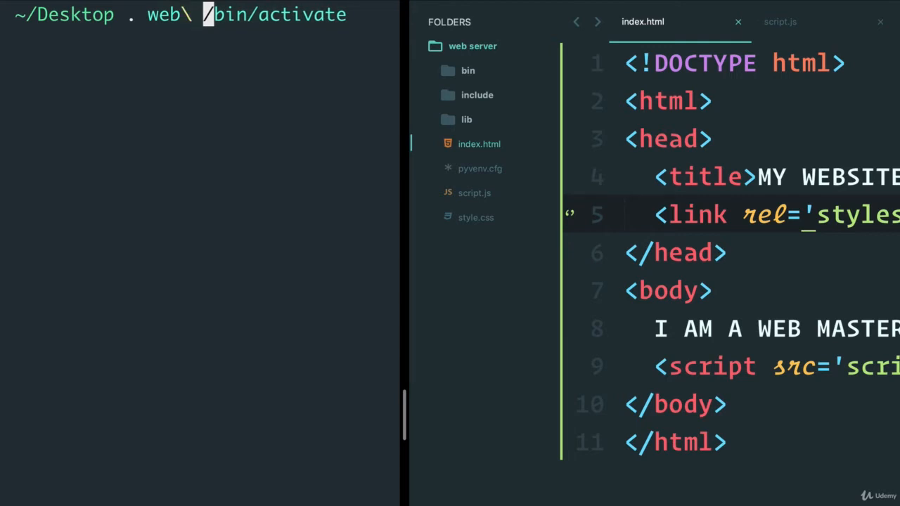
type("server")
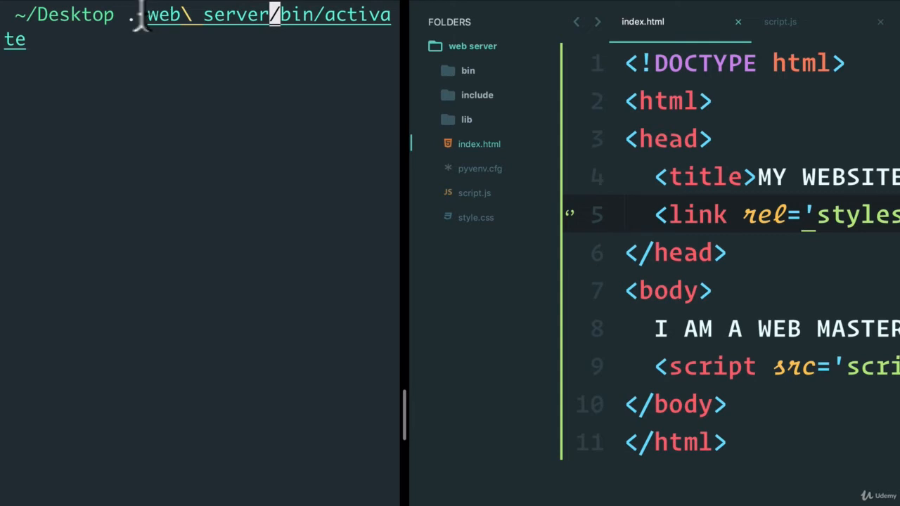
mouse_move(151, 17)
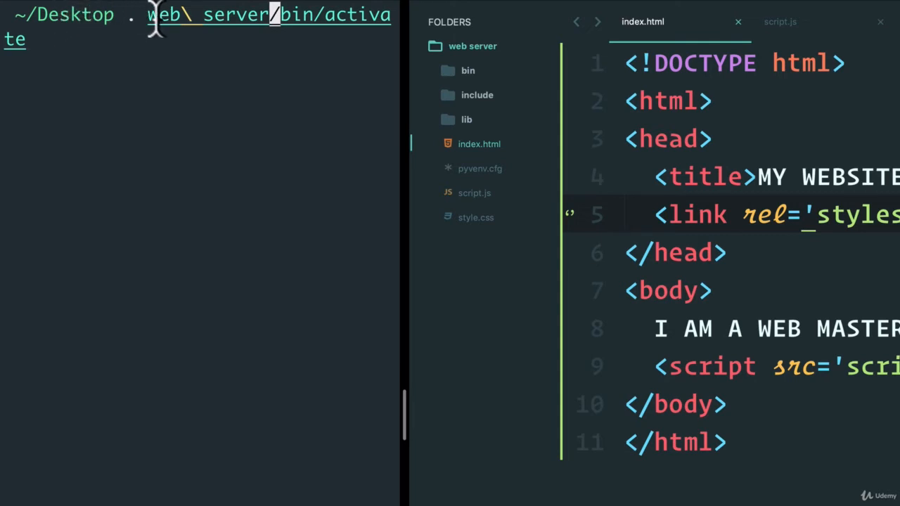
left_click(467, 71)
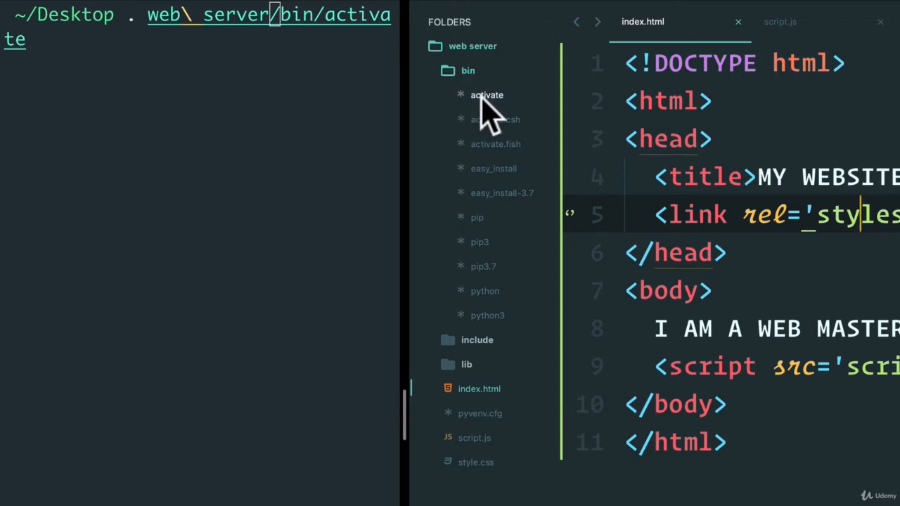
left_click(487, 95)
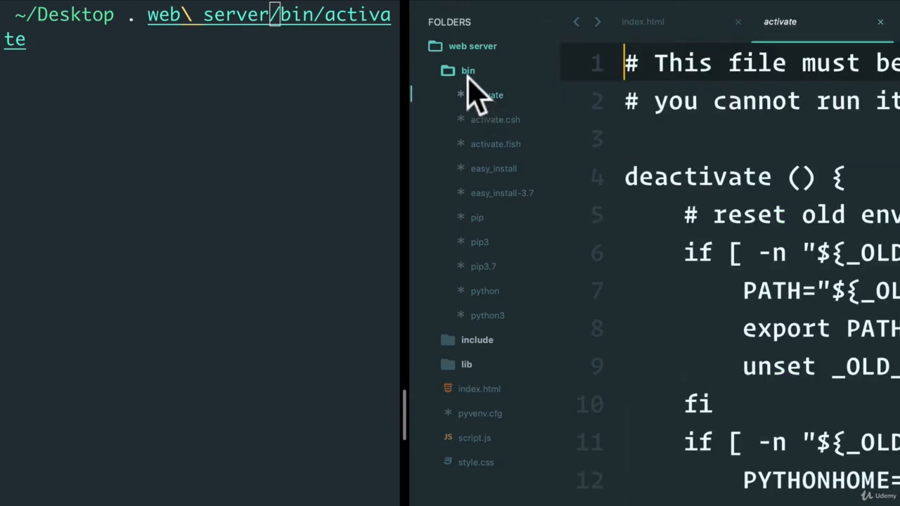
left_click(467, 71)
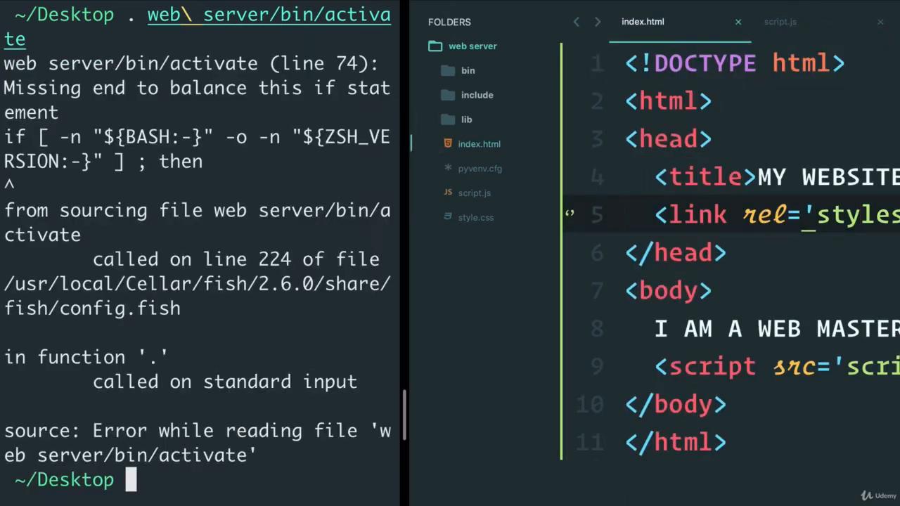
mouse_move(291, 355)
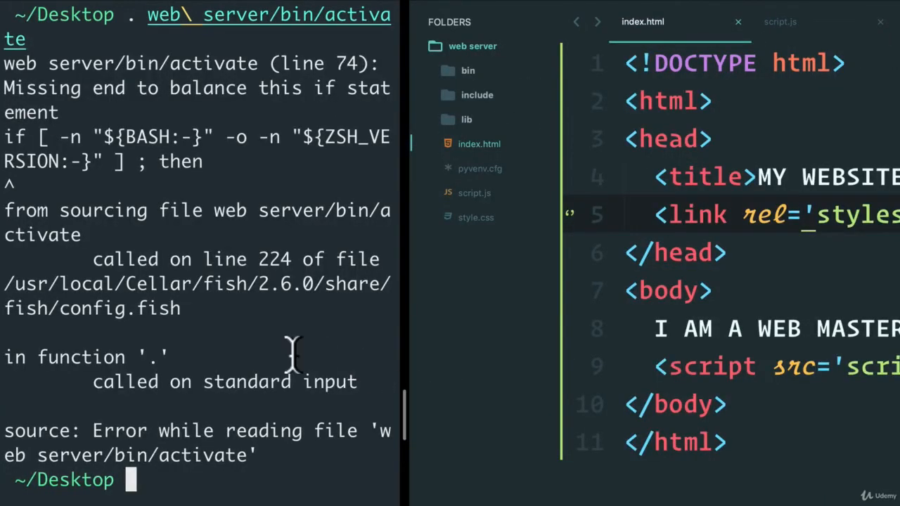
mouse_move(334, 428)
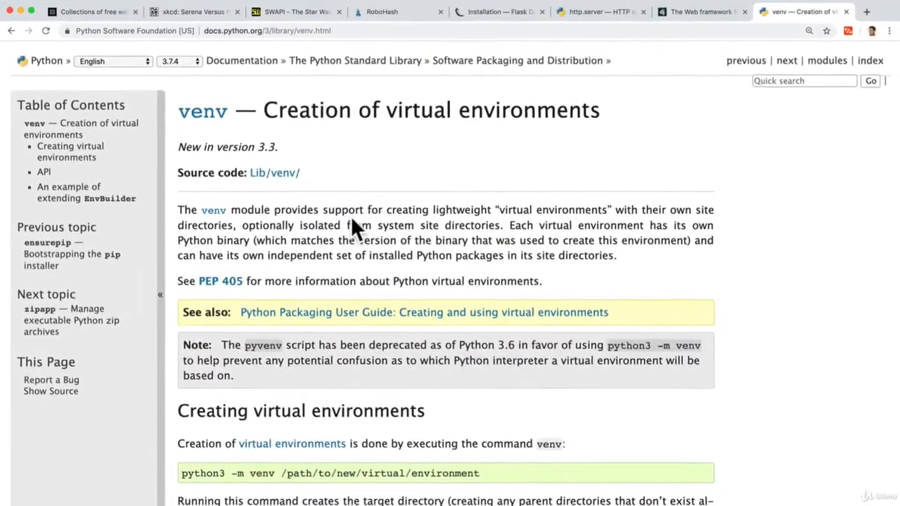
- Scroll through the Python venv documentation page
scroll("down", 3)
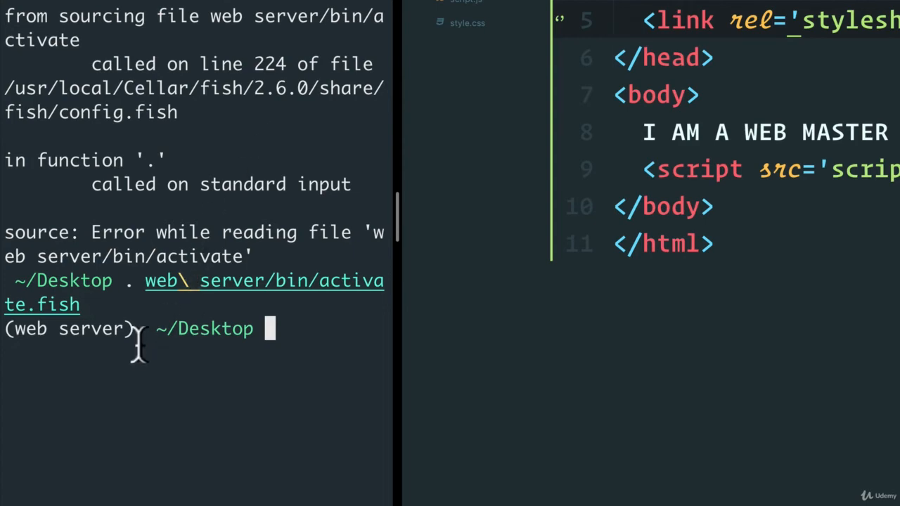
- Highlight '(web server)' in the activated prompt, then clear the terminal
double_click(68, 329)
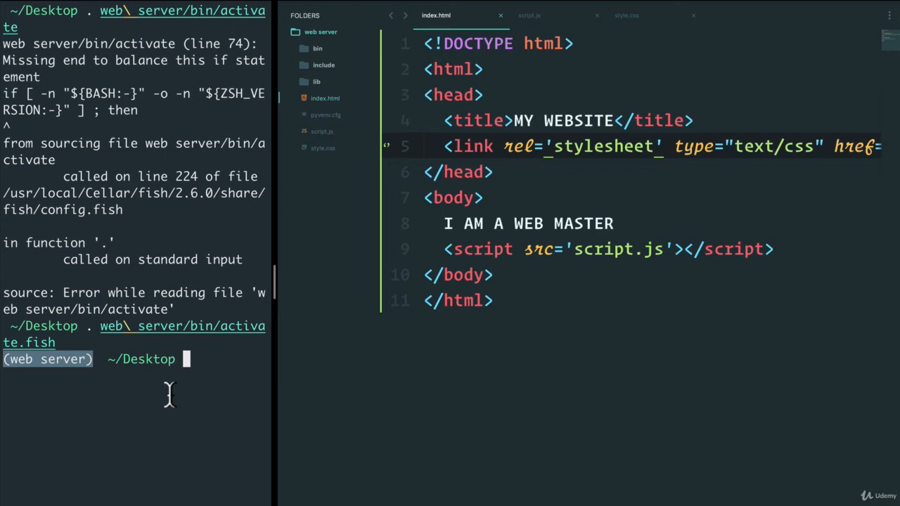
mouse_move(243, 218)
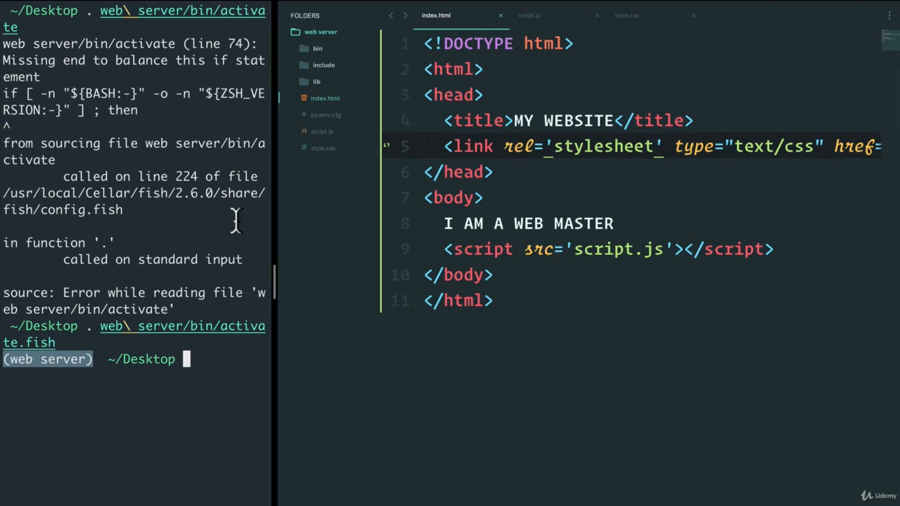
mouse_move(237, 84)
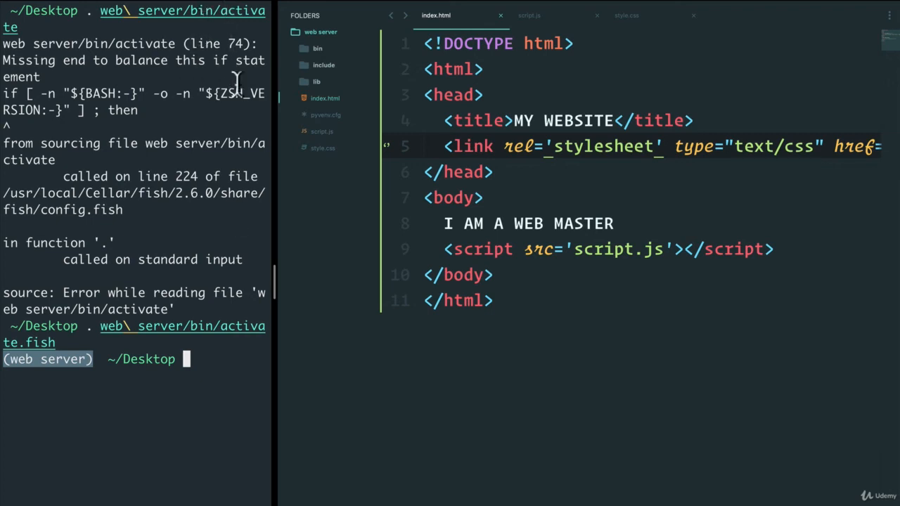
type("clear")
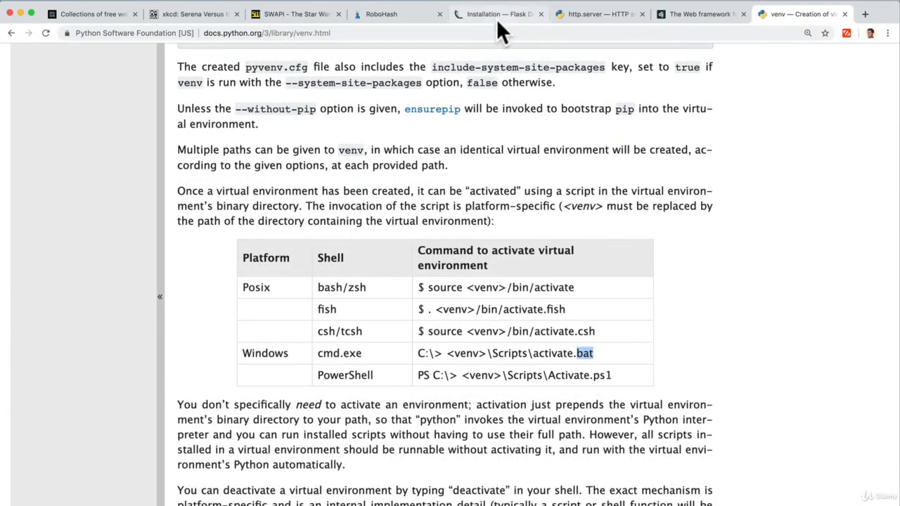
- Switch to the 'Installation — Flask' tab and scroll to 'Activate the environment'
left_click(497, 14)
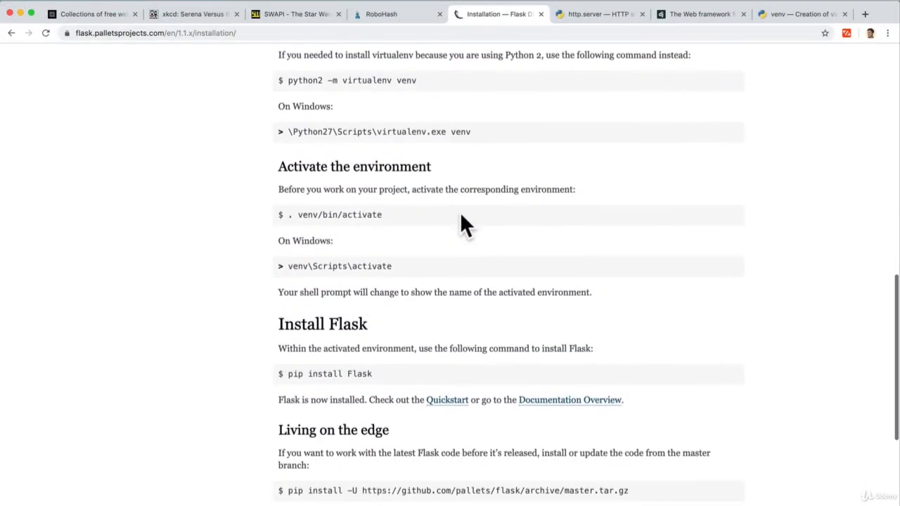
scroll("down", 3)
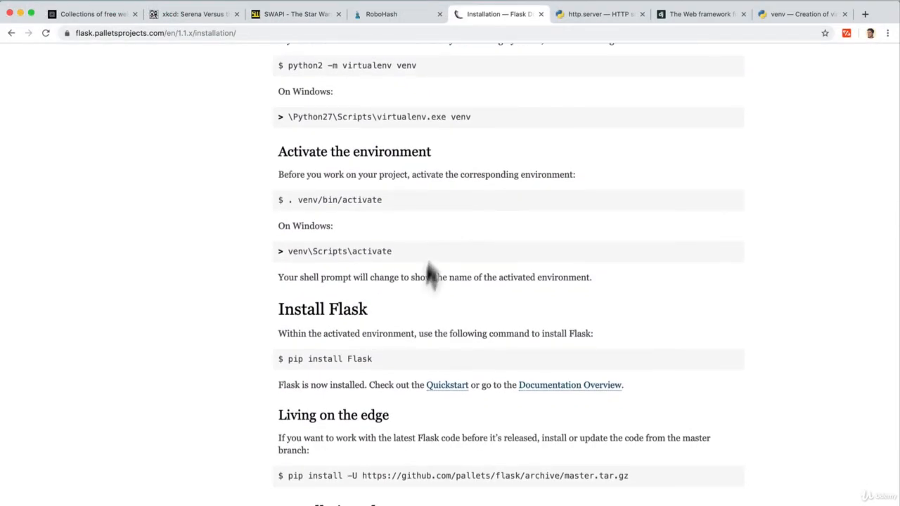
scroll("down", 3)
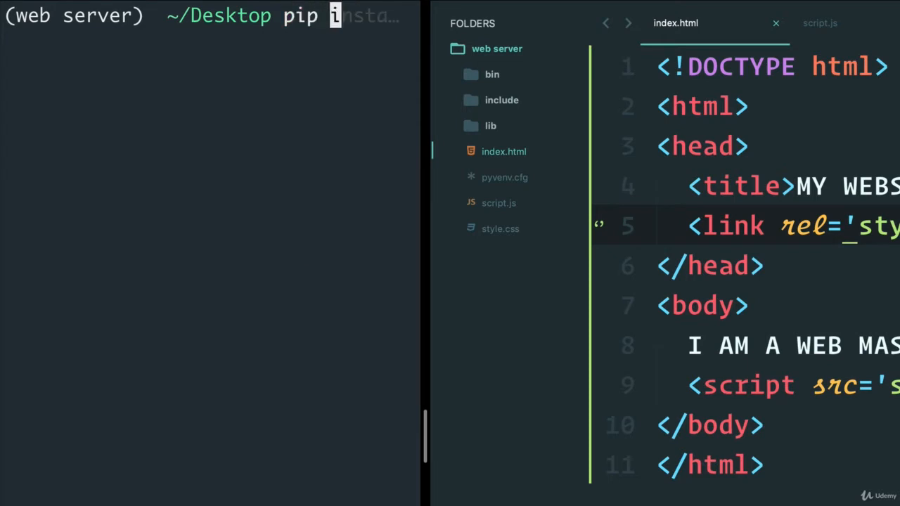
- Check 'pip --version', cancel a half-typed 'python 3.7' with Ctrl+C, and type clear
type("pip --version")
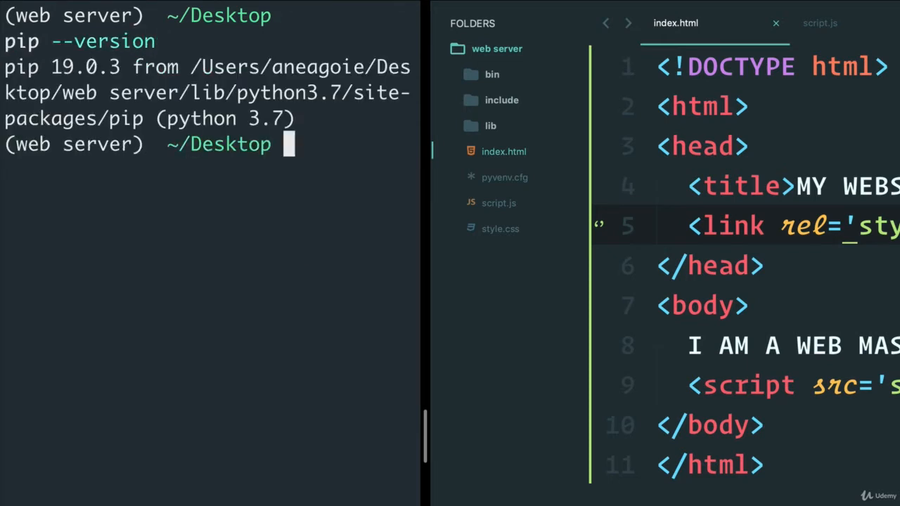
mouse_move(250, 116)
type("pip3 --version")
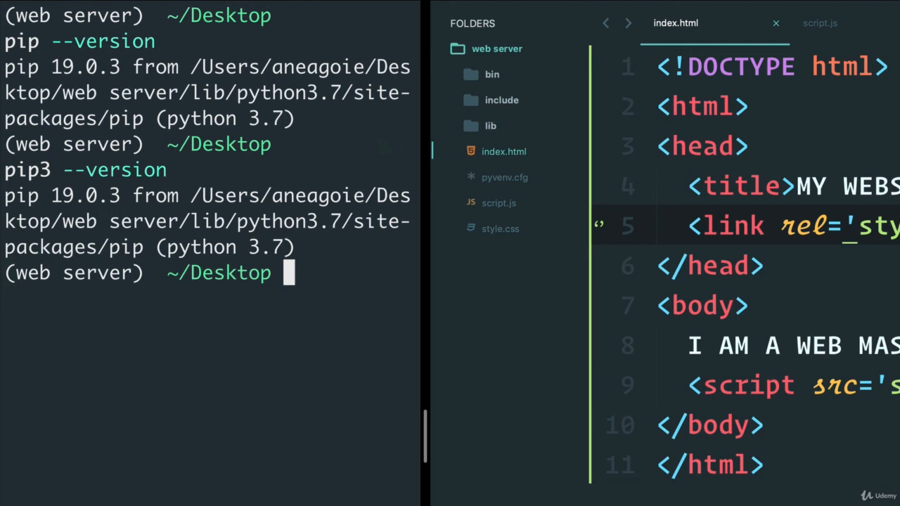
type("python 3.7")
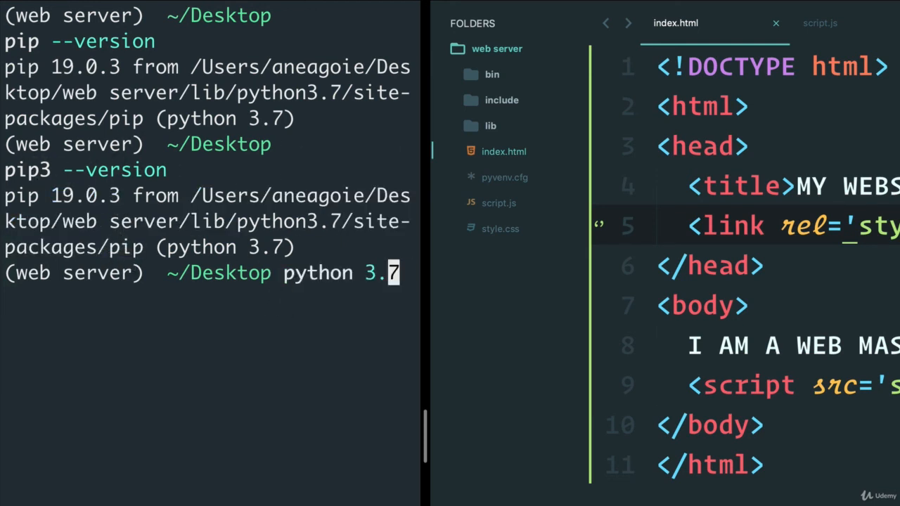
key("ctrl+c")
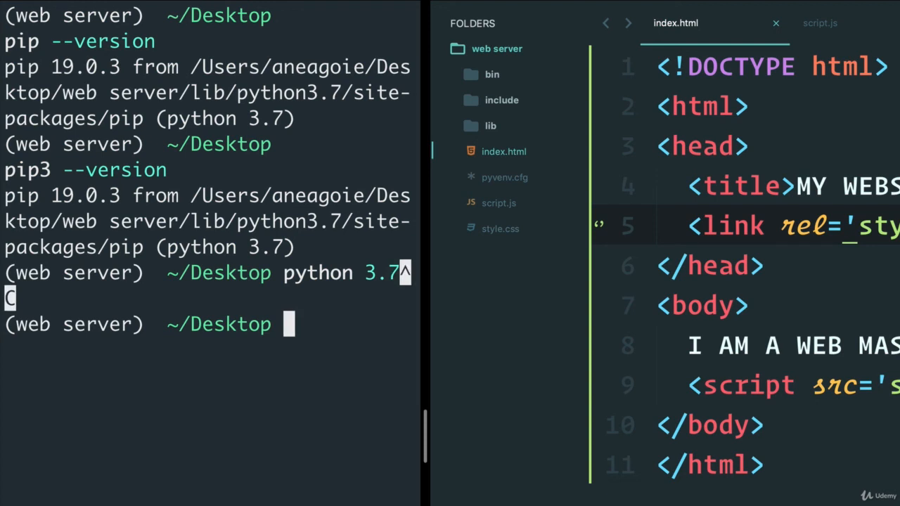
type("clear")
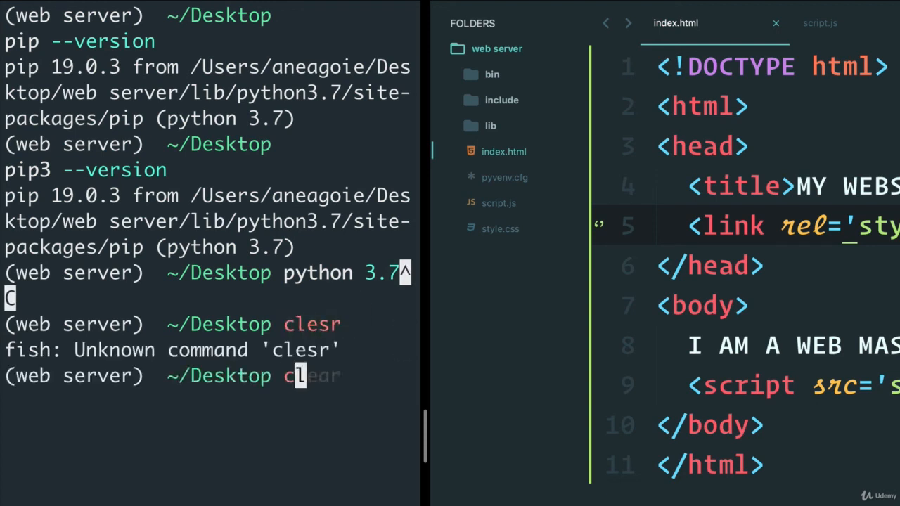